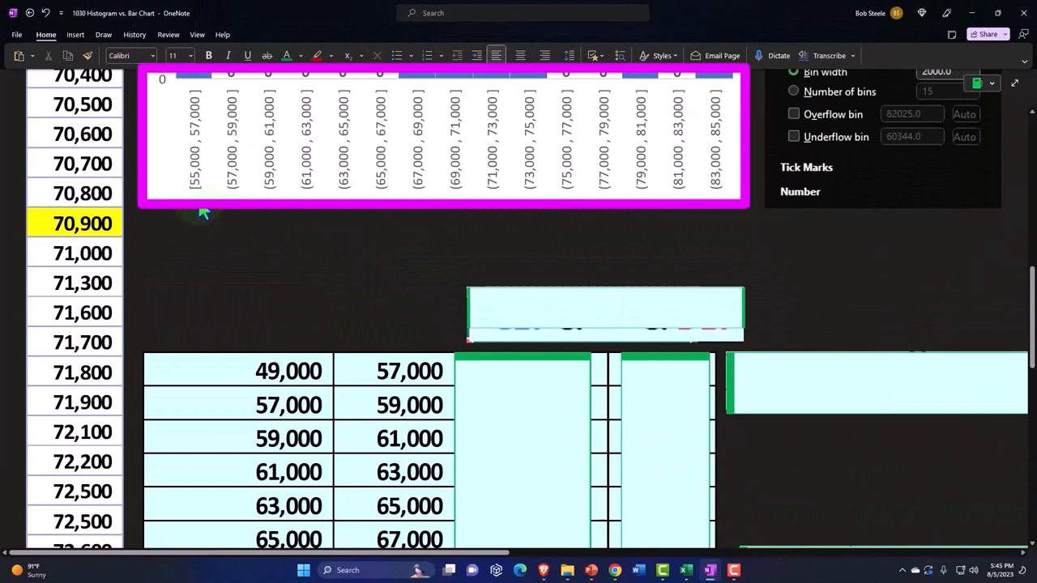
mouse_move(206, 152)
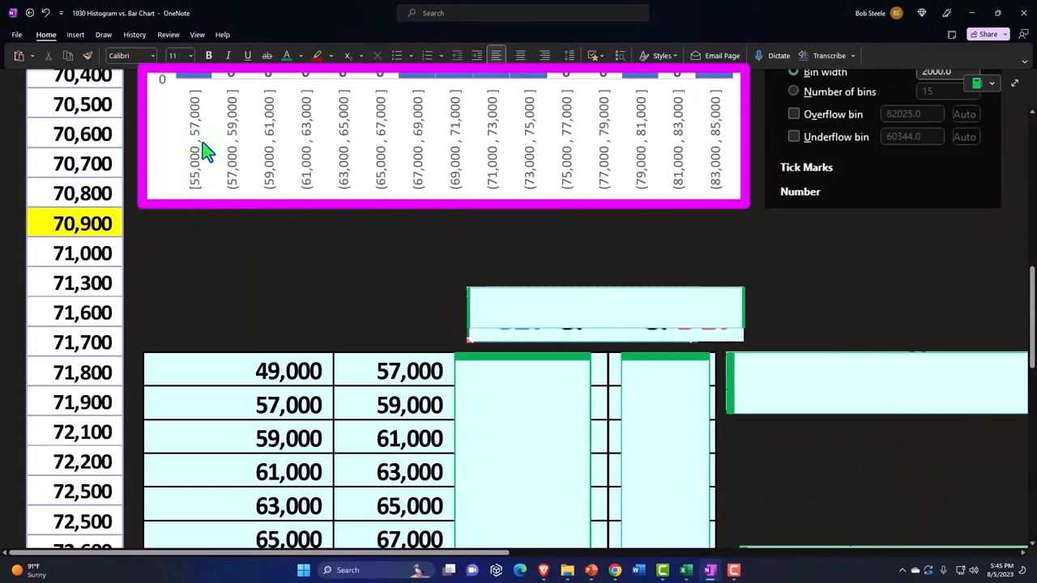